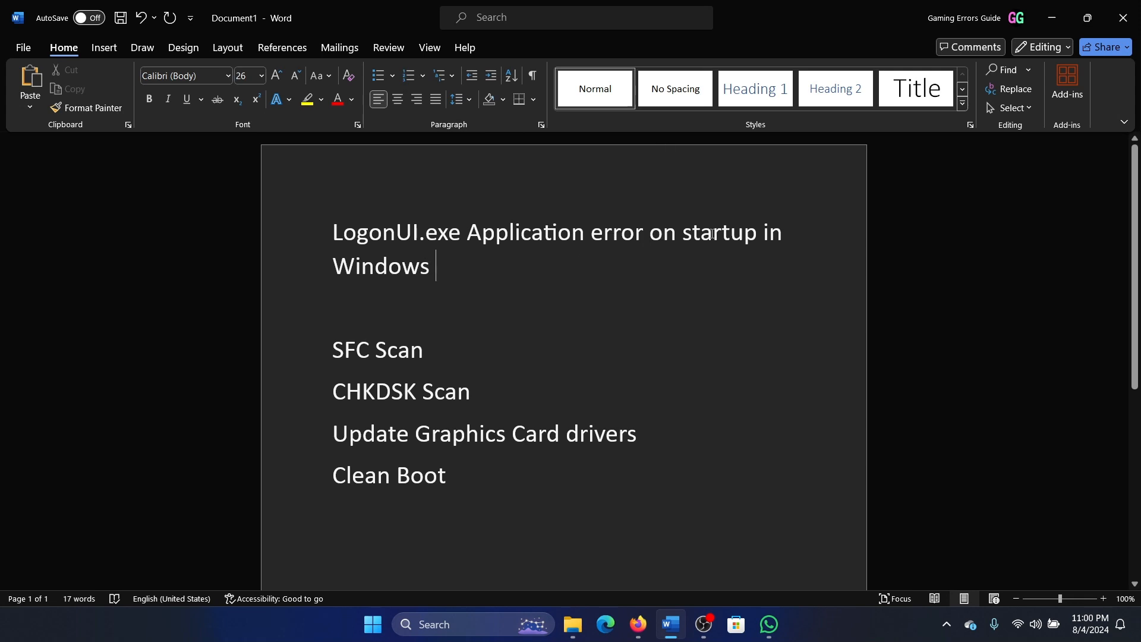
{"action": "mouse_move", "coordinate": [549, 274]}
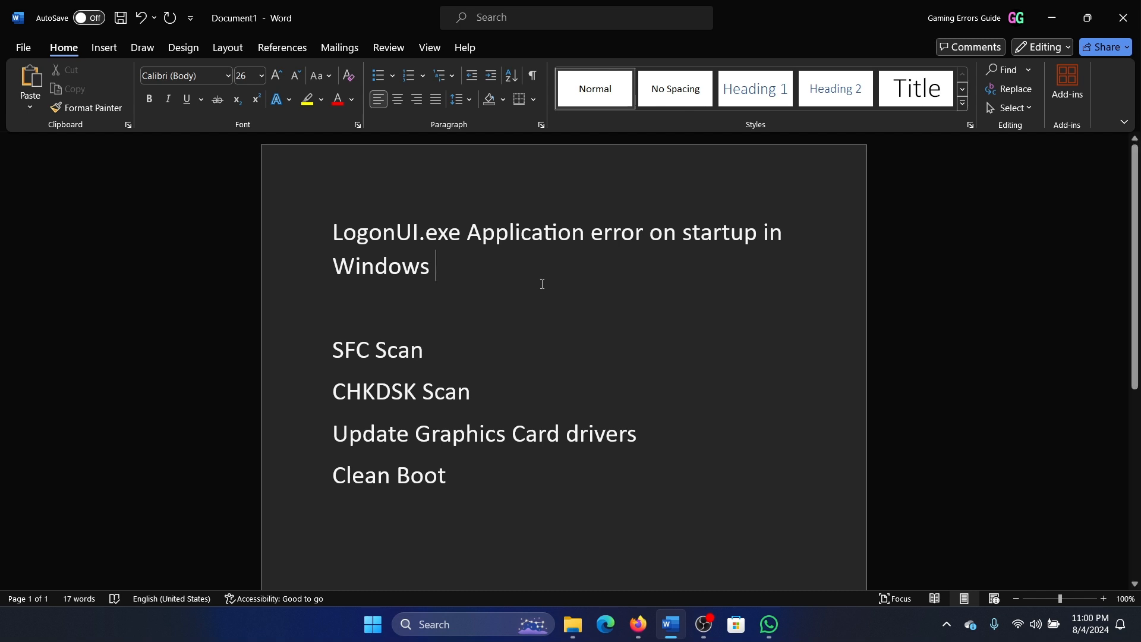
Step: Select the four LogonUI.exe troubleshooting lines to be bulleted
{"action": "left_click_drag", "start_coordinate": [332, 349], "coordinate": [447, 474]}
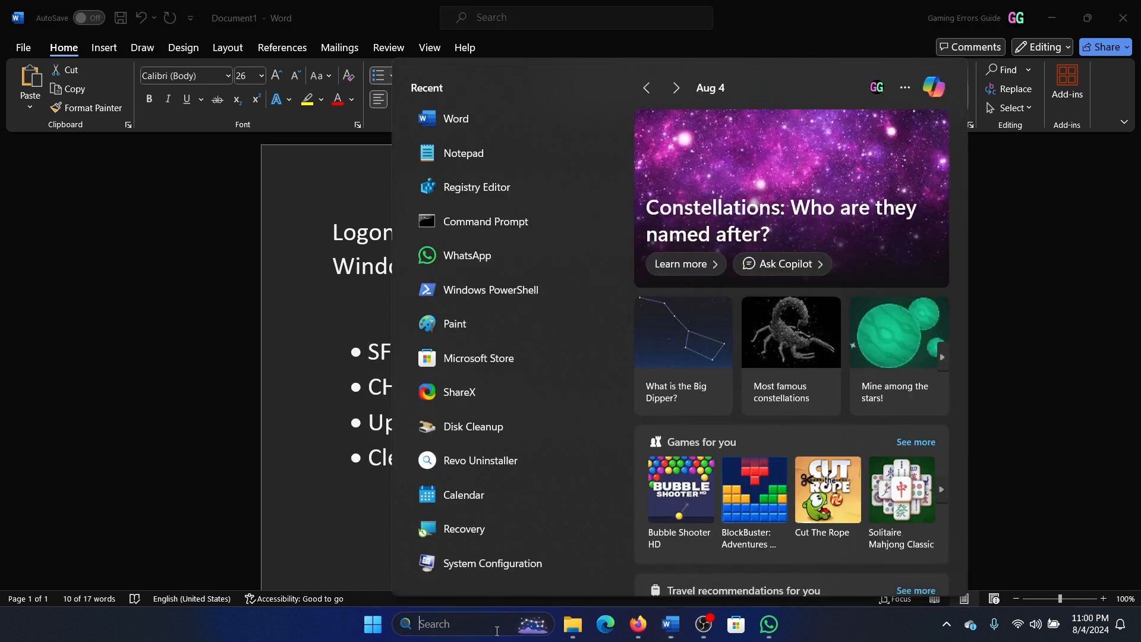
Step: Run sfc /scannow from an administrator Command Prompt found via Start search
{"action": "type", "text": "command Prompt"}
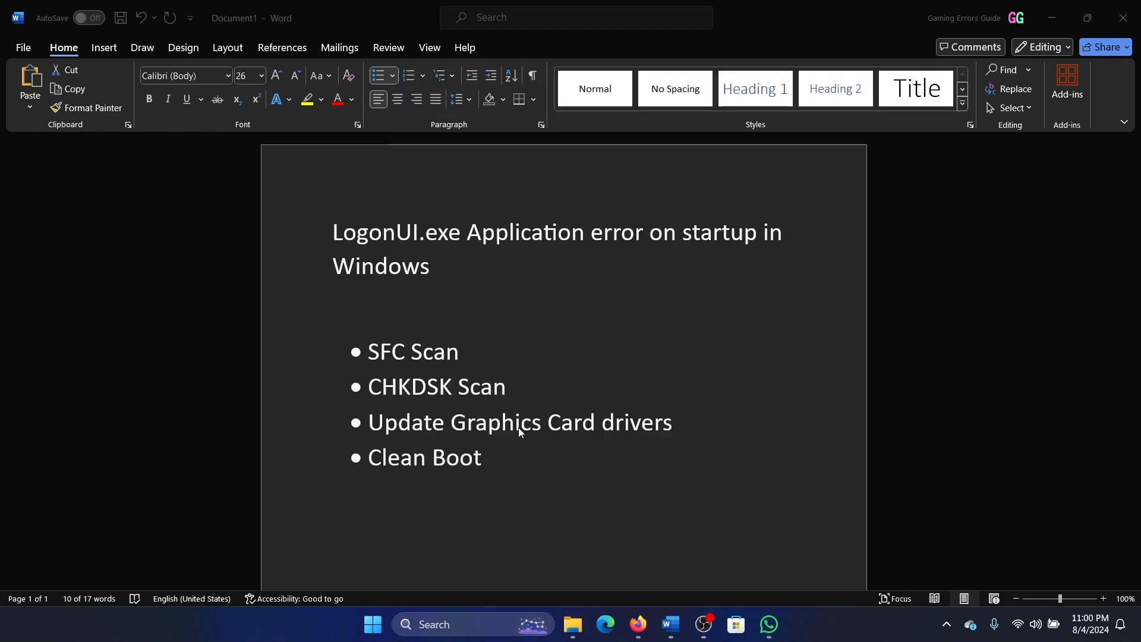
{"action": "left_click", "coordinate": [784, 630]}
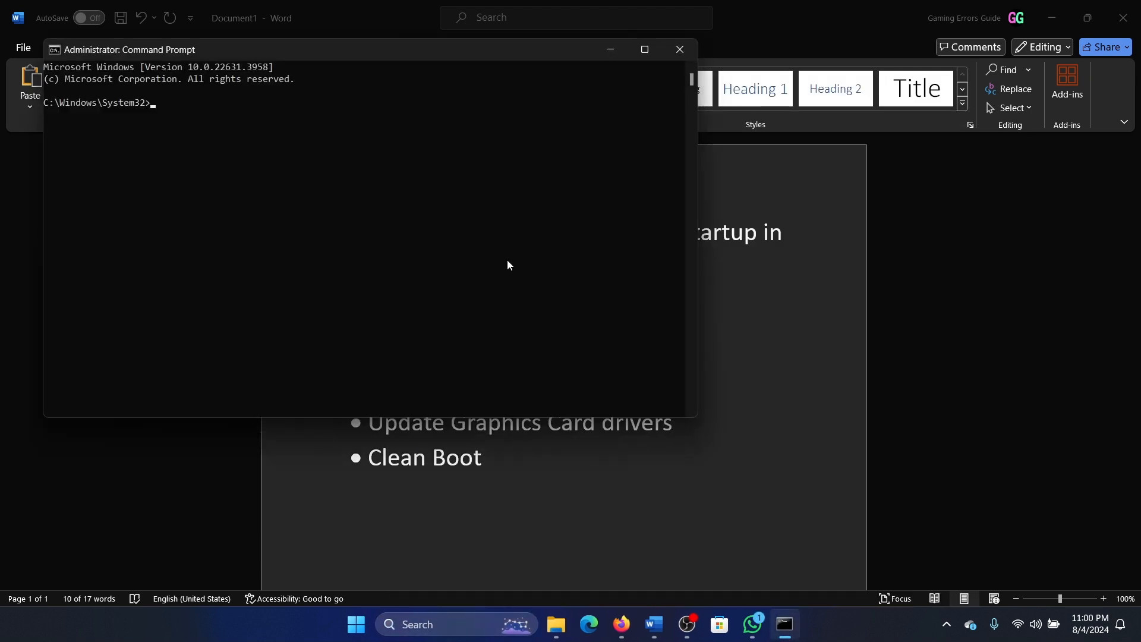
{"action": "type", "text": "sfc"}
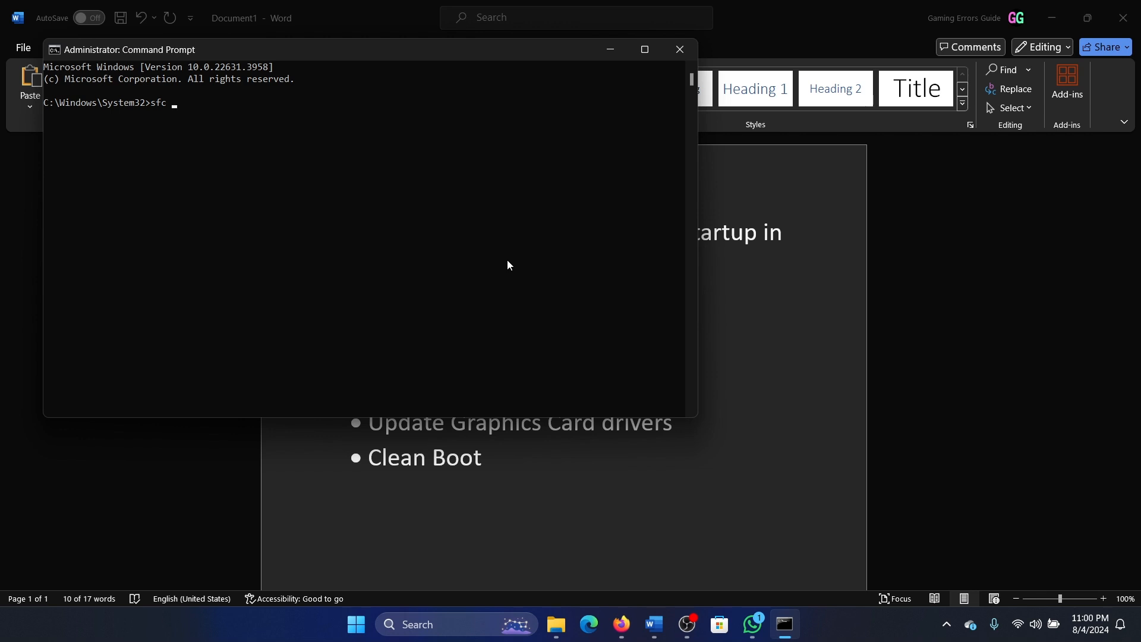
{"action": "type", "text": "/scannow"}
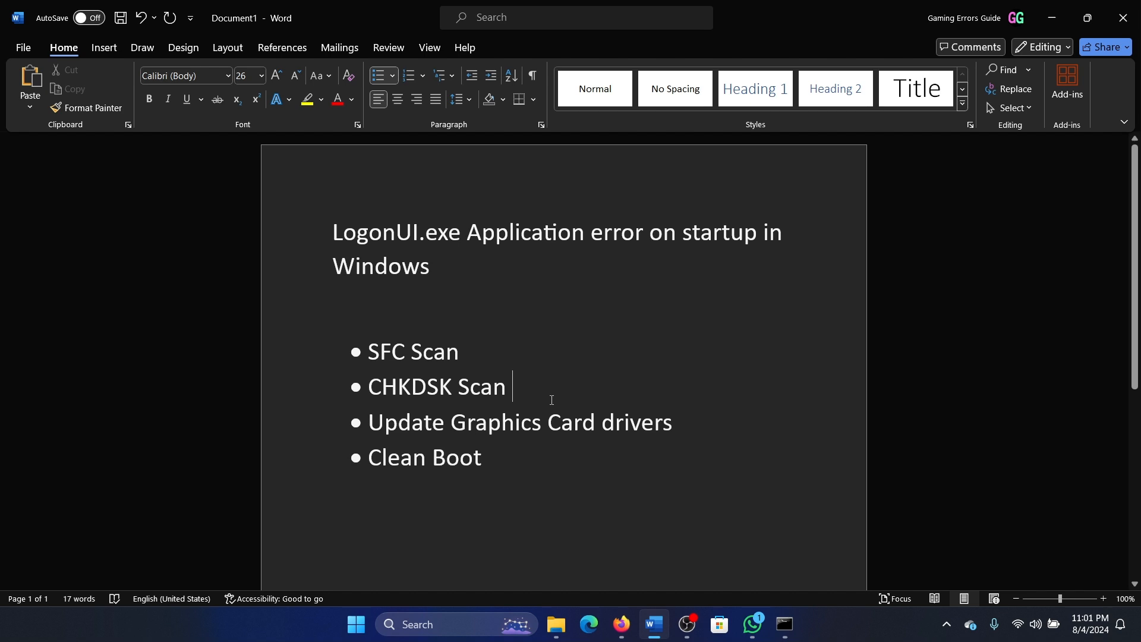
Step: Run chkdsk /r /f as administrator and answer Y to schedule it at next restart
{"action": "type", "text": "com"}
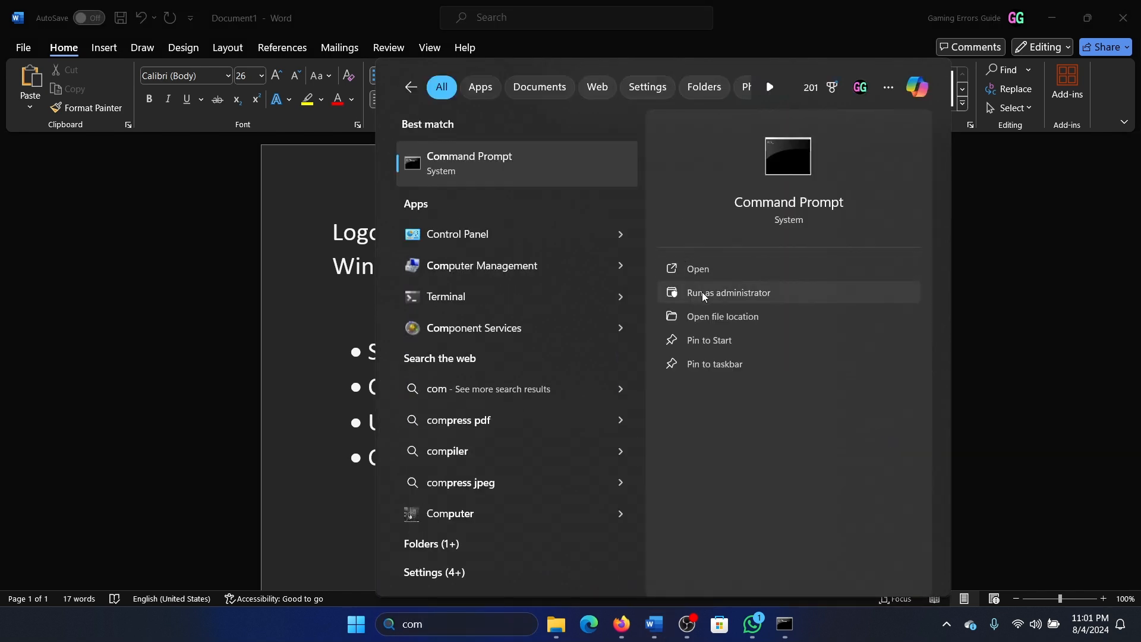
{"action": "left_click", "coordinate": [727, 292]}
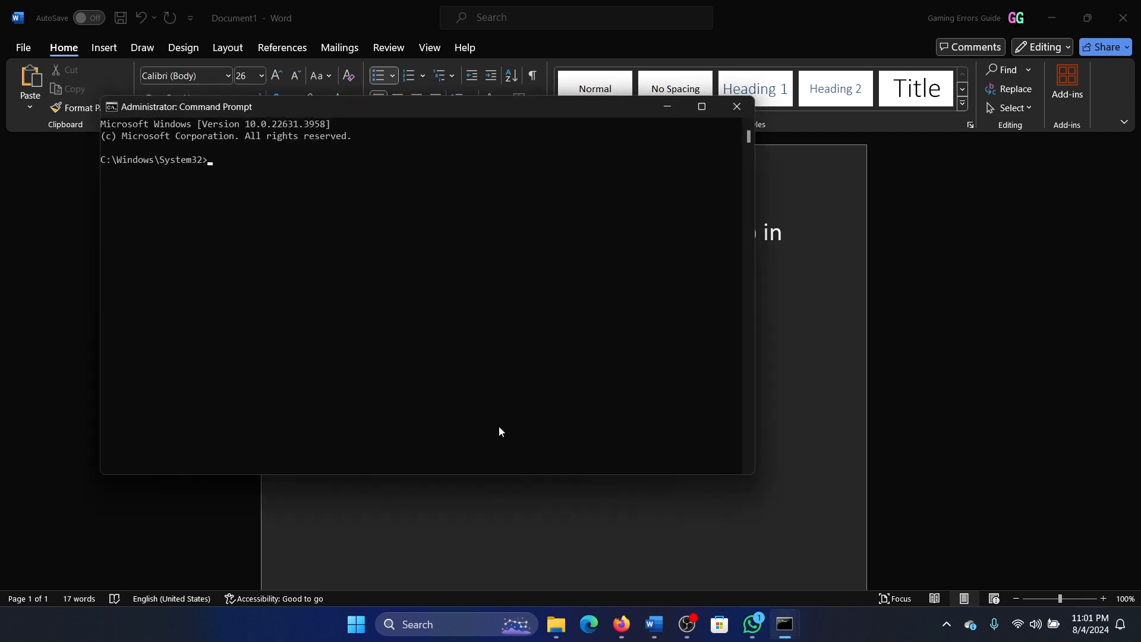
{"action": "type", "text": "chkdsk /r /f"}
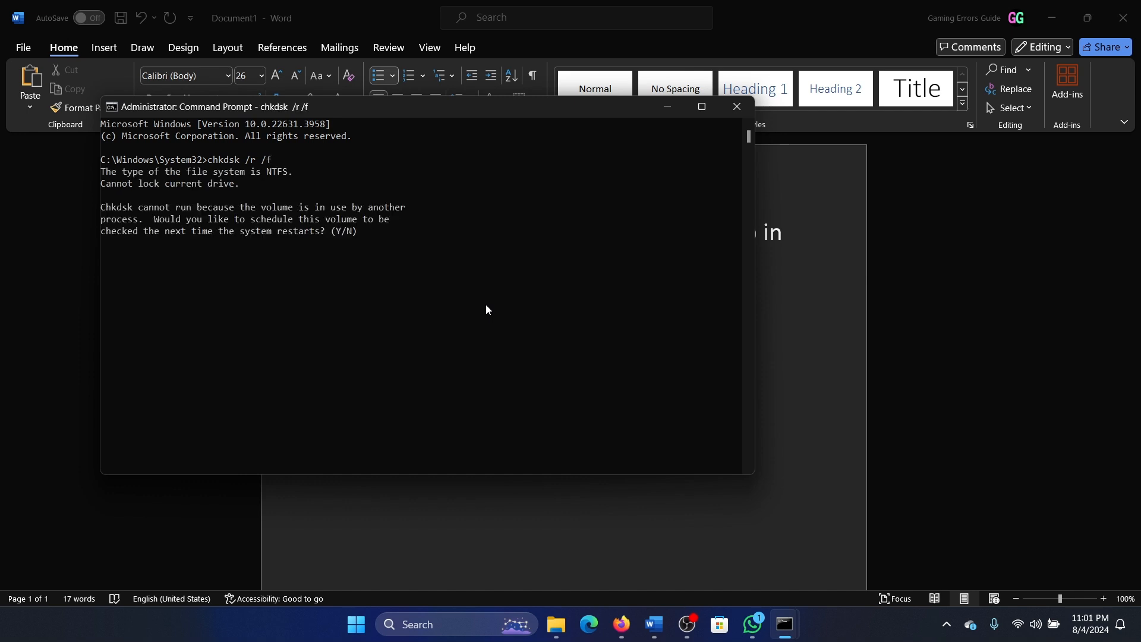
{"action": "type", "text": "Y"}
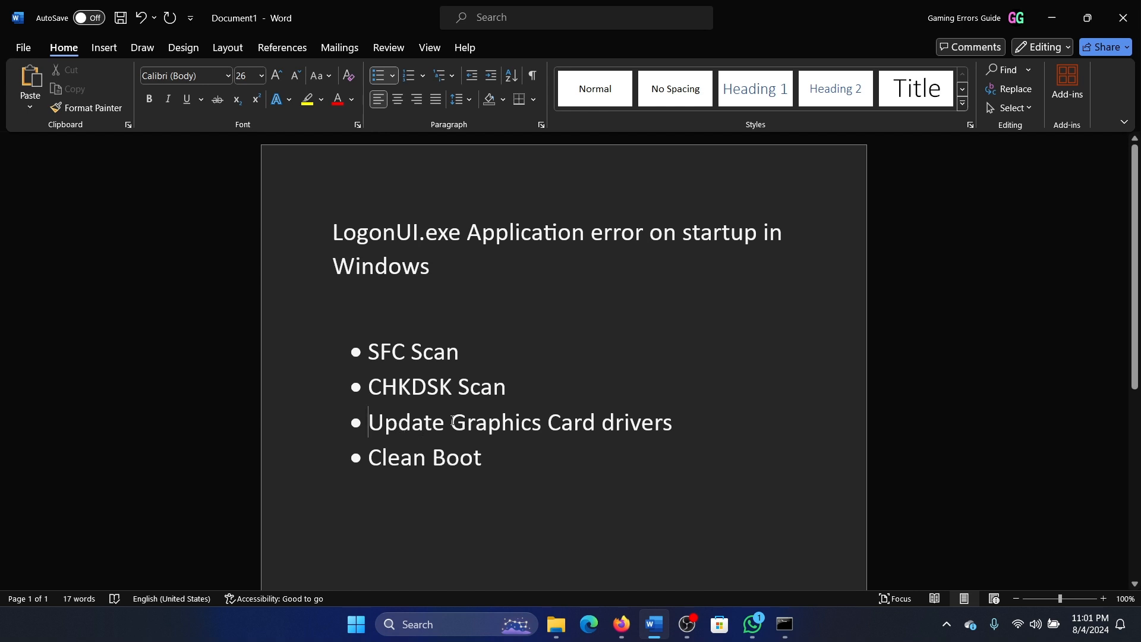
{"action": "mouse_move", "coordinate": [510, 574]}
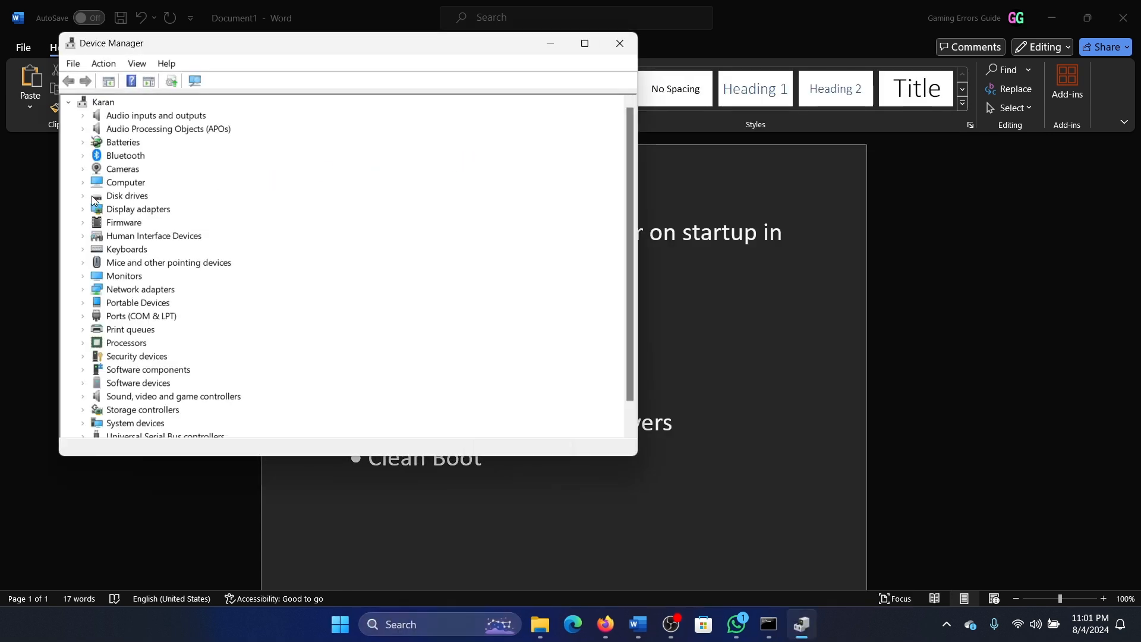
Step: Expand Display adapters and dismiss the up-to-date driver results for the AMD Radeon and NVIDIA RTX 3050 Ti
{"action": "left_click", "coordinate": [82, 210]}
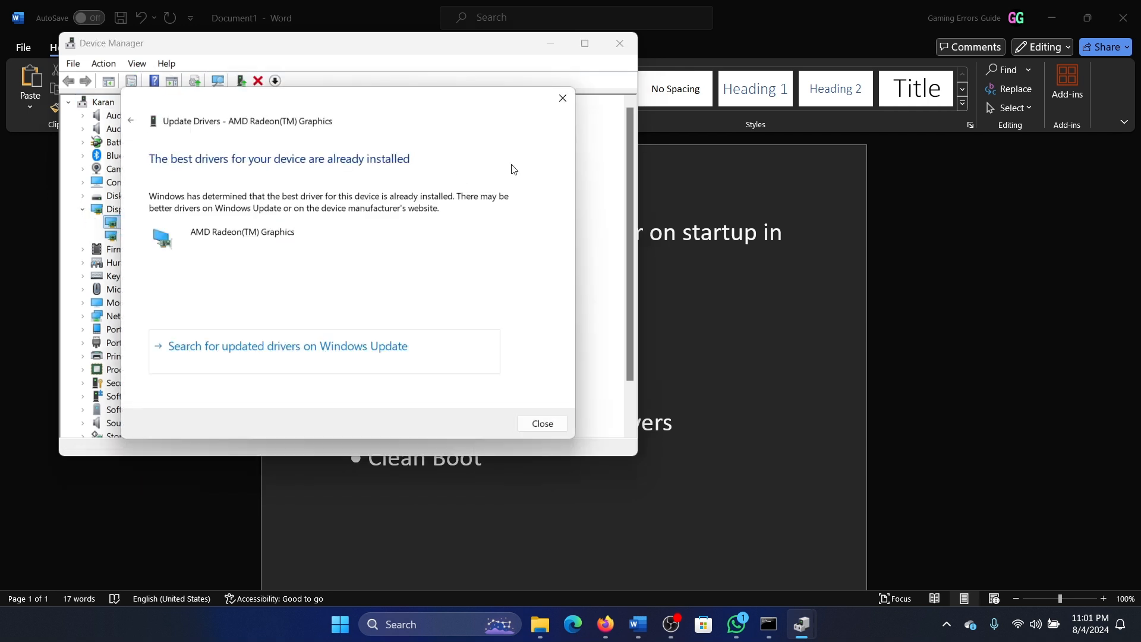
{"action": "left_click", "coordinate": [543, 423]}
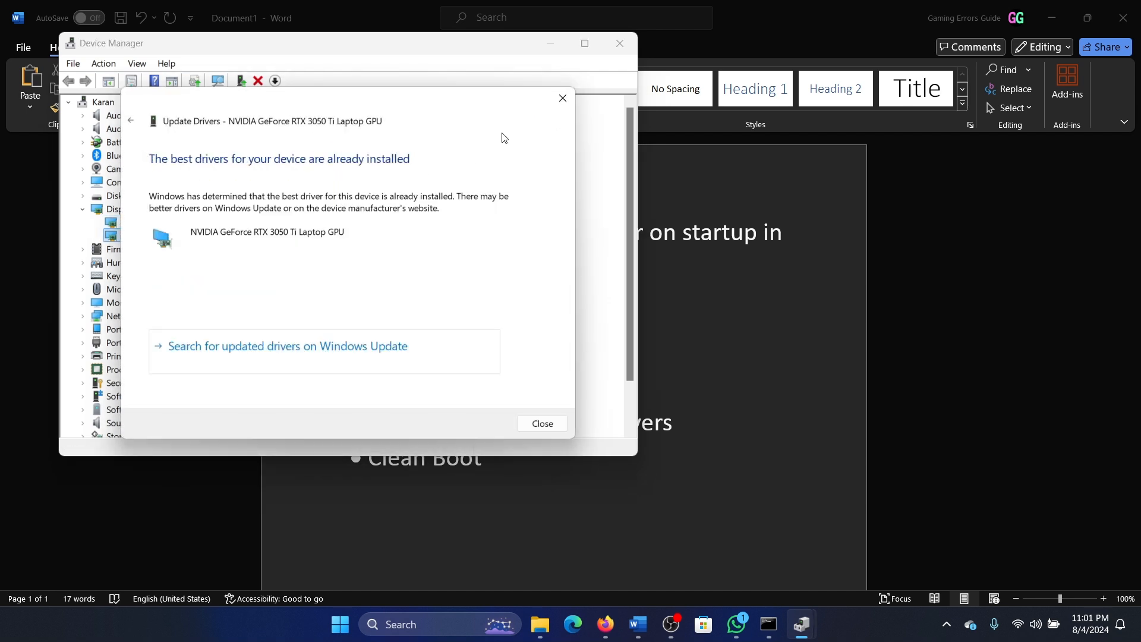
{"action": "left_click", "coordinate": [542, 423]}
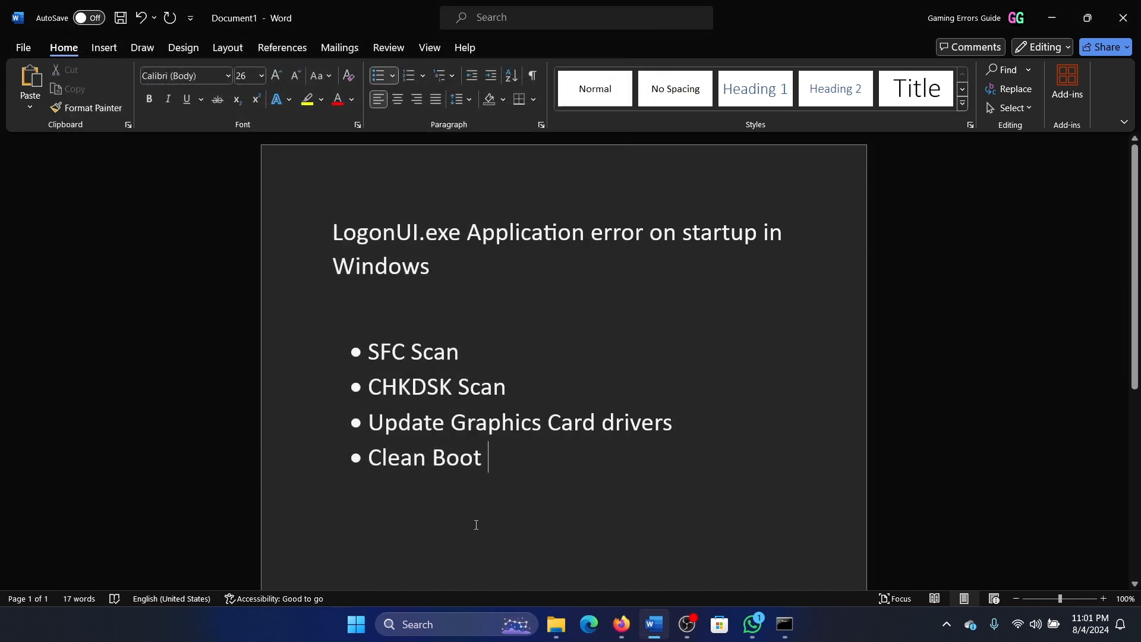
Step: In msconfig Services, hide Microsoft services, disable the rest, confirm and exit without restarting
{"action": "type", "text": "system Configuration"}
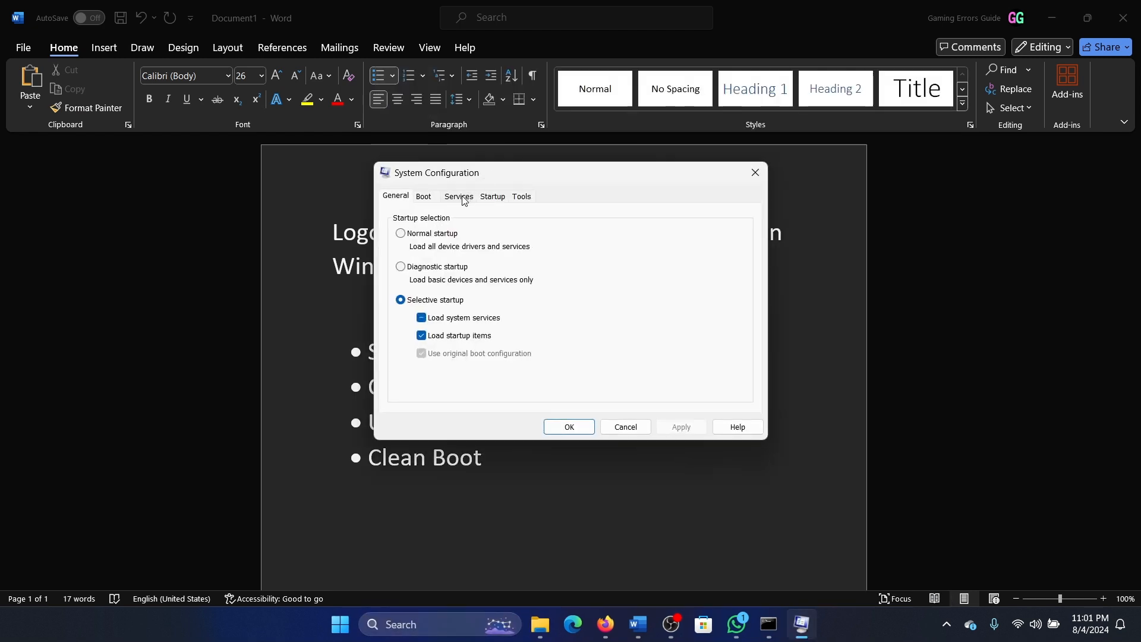
{"action": "left_click", "coordinate": [458, 196]}
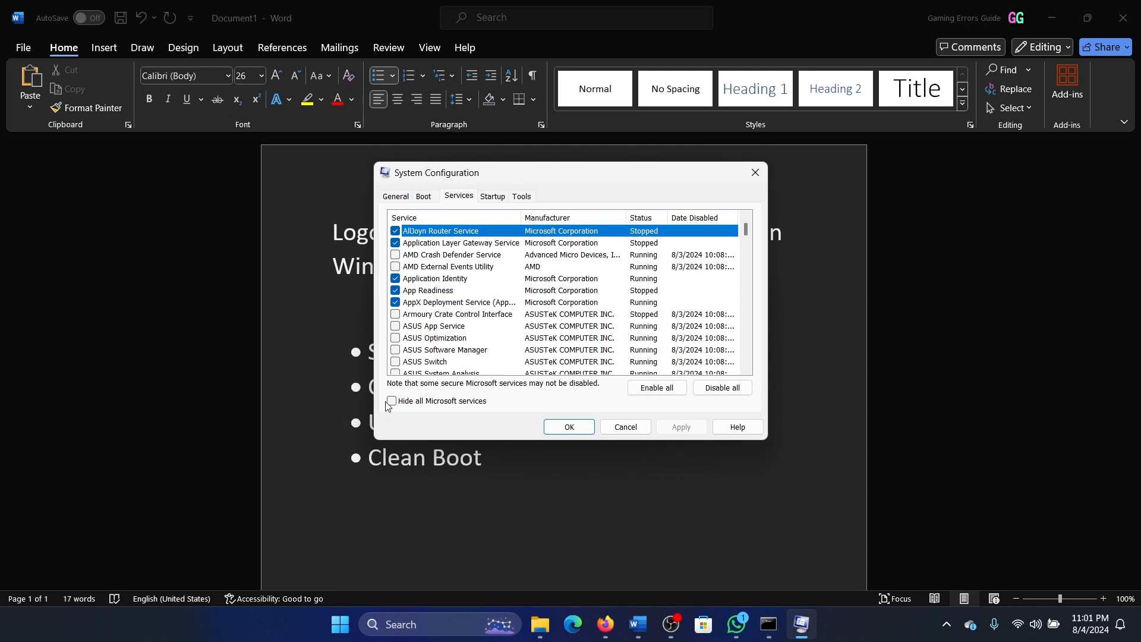
{"action": "left_click", "coordinate": [391, 400]}
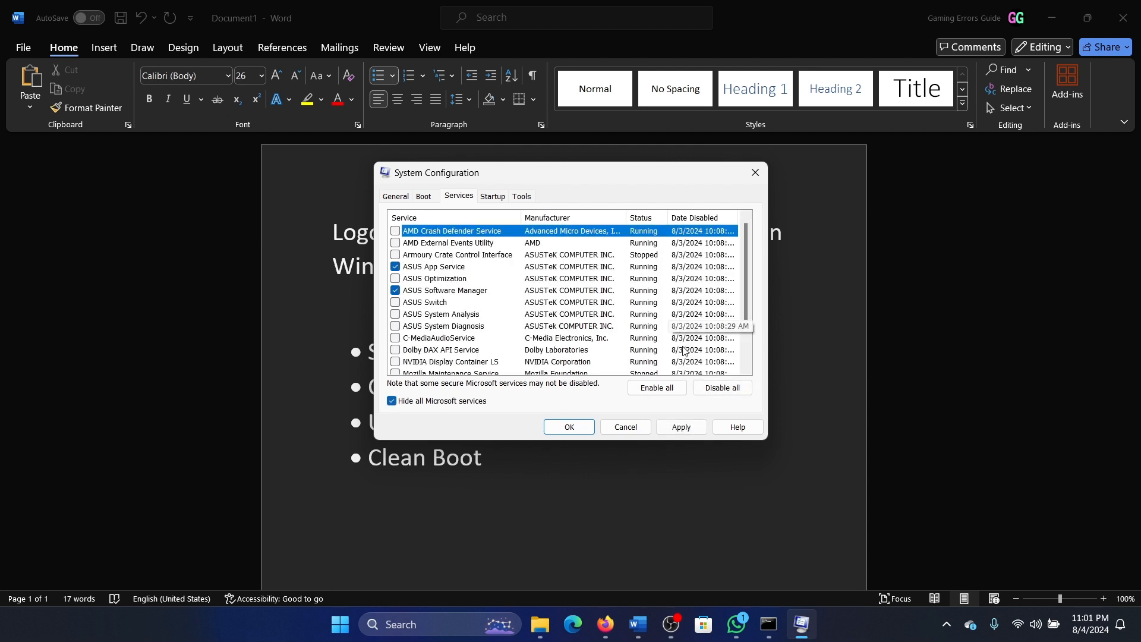
{"action": "left_click", "coordinate": [569, 426]}
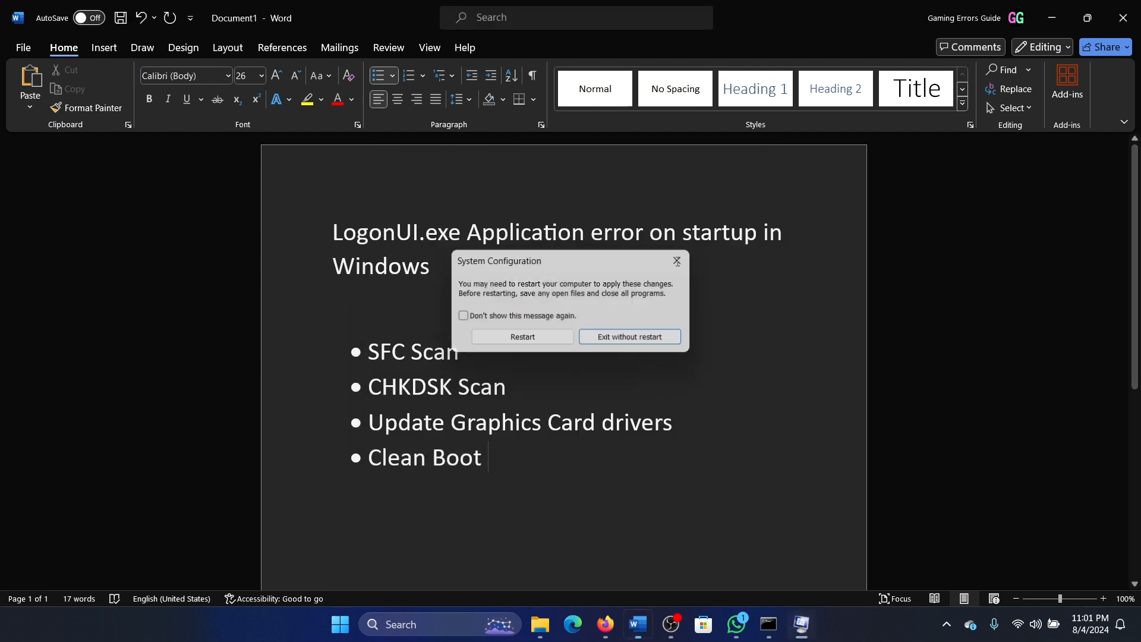
{"action": "left_click", "coordinate": [628, 337]}
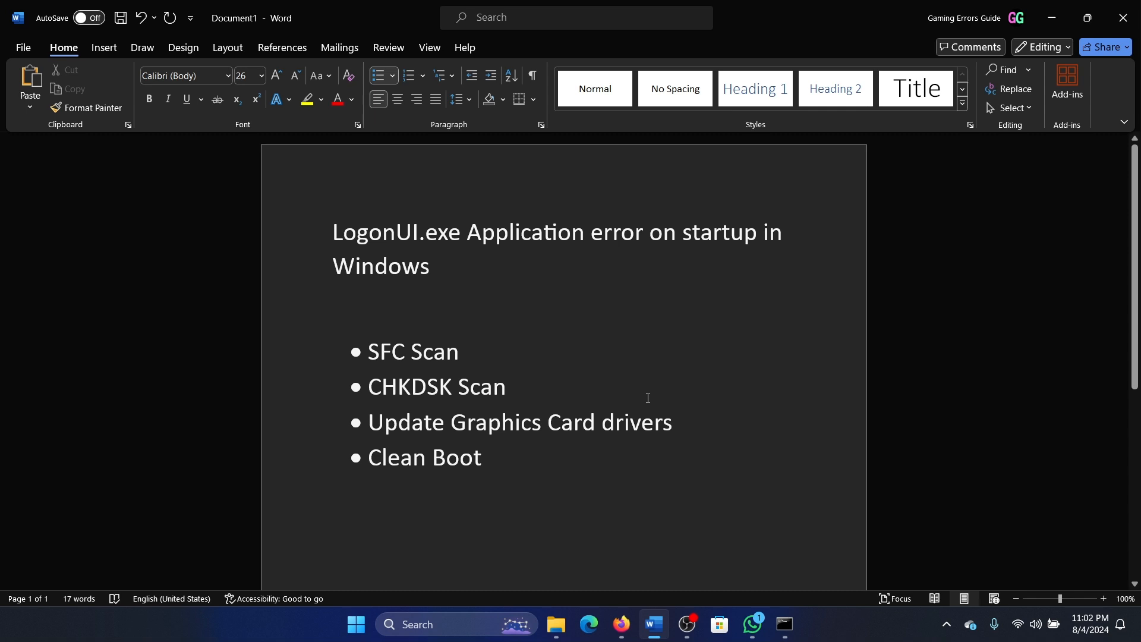
{"action": "mouse_move", "coordinate": [832, 435]}
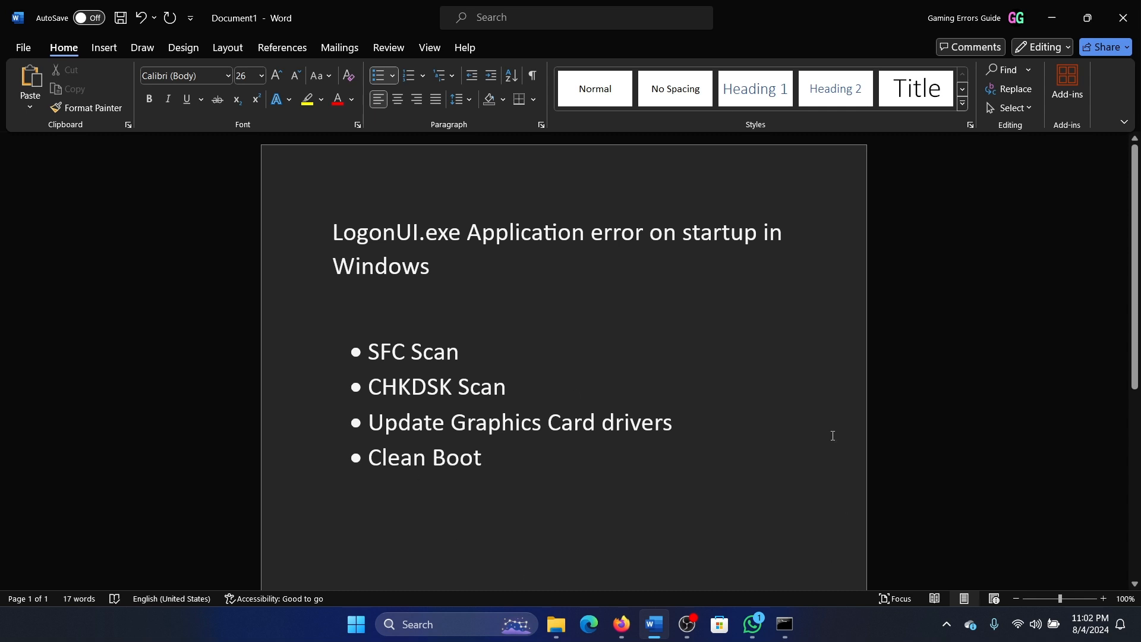